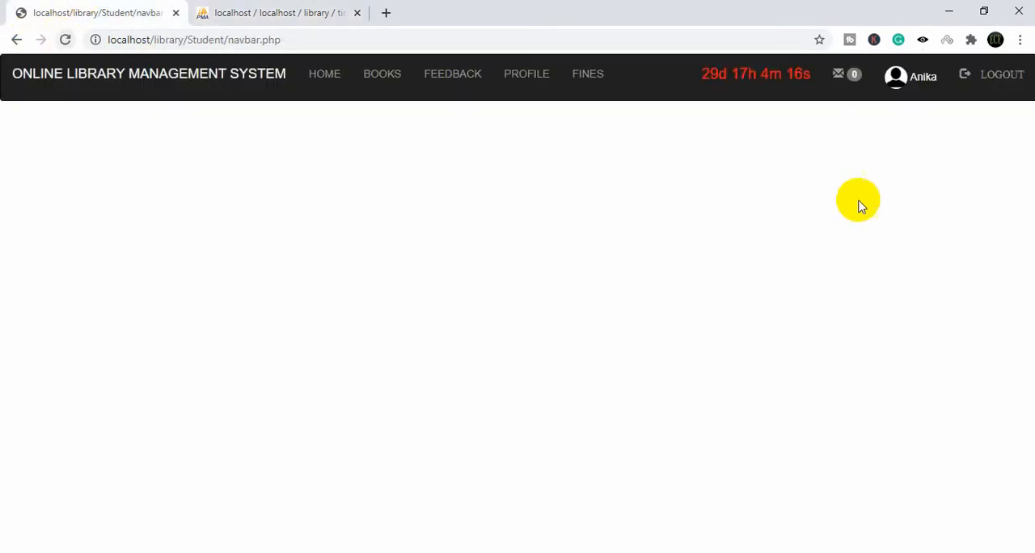
# - Switch to the phpMyAdmin browser tab showing the issue_book table
pyautogui.click(278, 13)
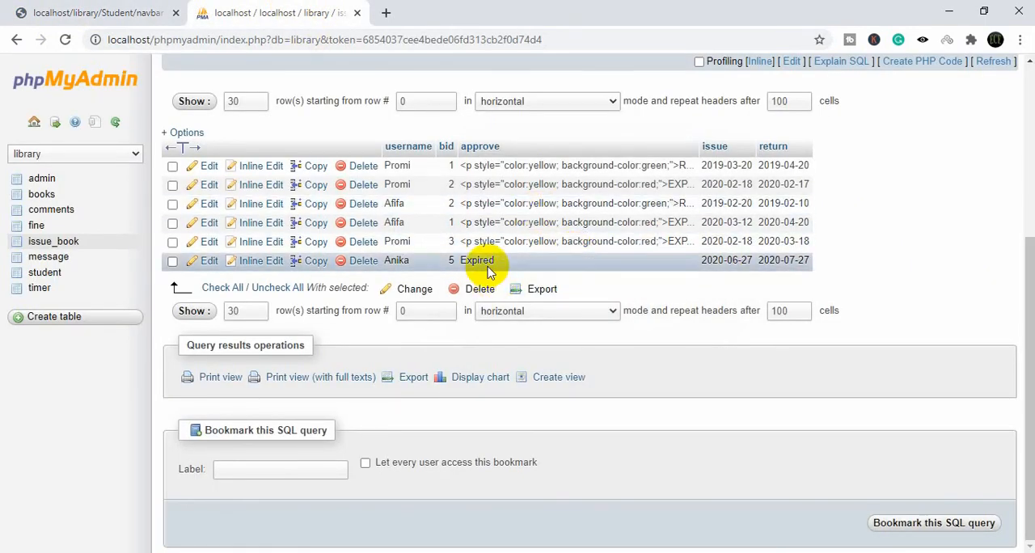